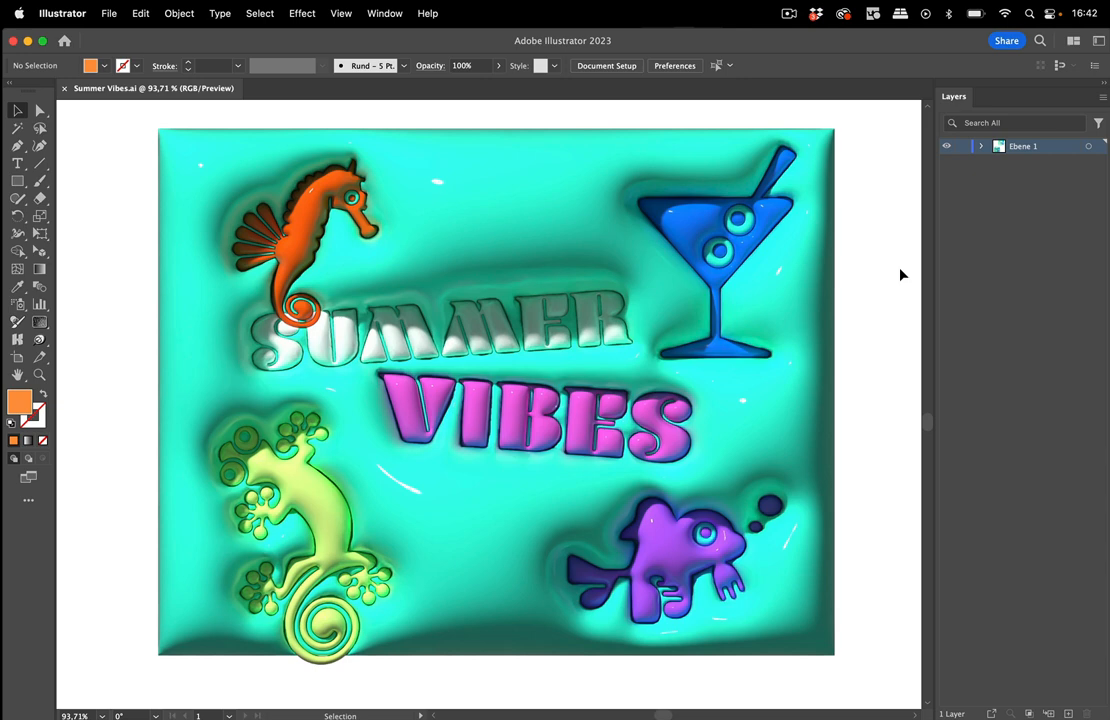
pyautogui.moveTo(898, 270)
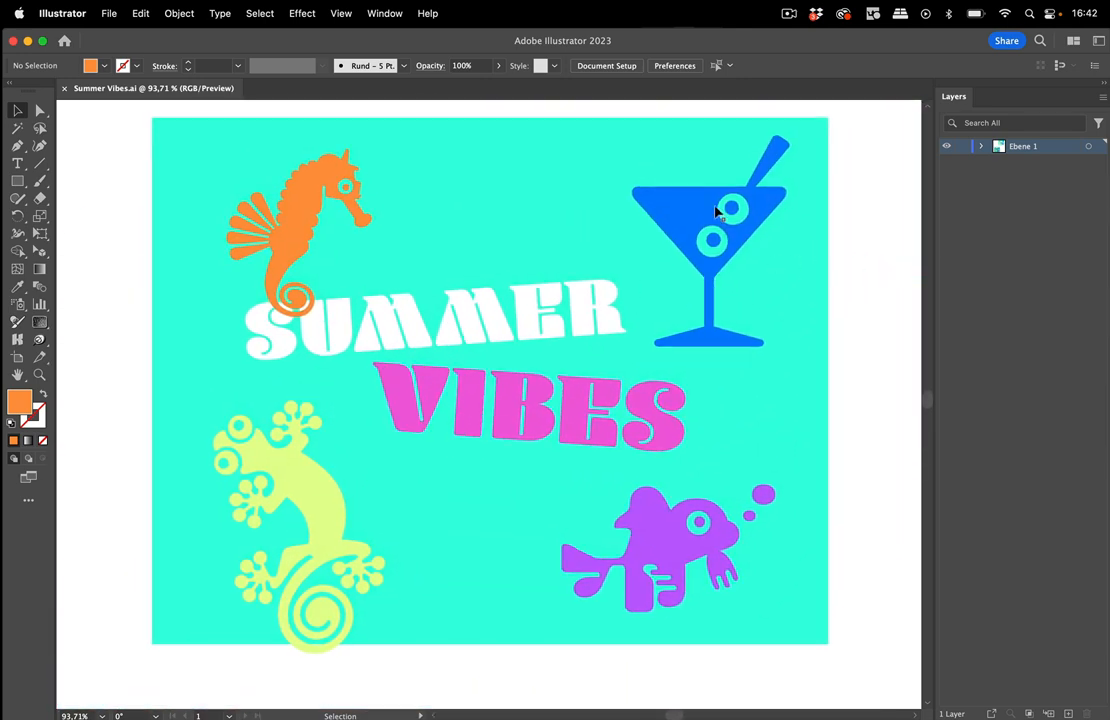
# Step: Restore the flat Summer Vibes artwork, now present as two copies on separate artboards
pyautogui.click(300, 230)
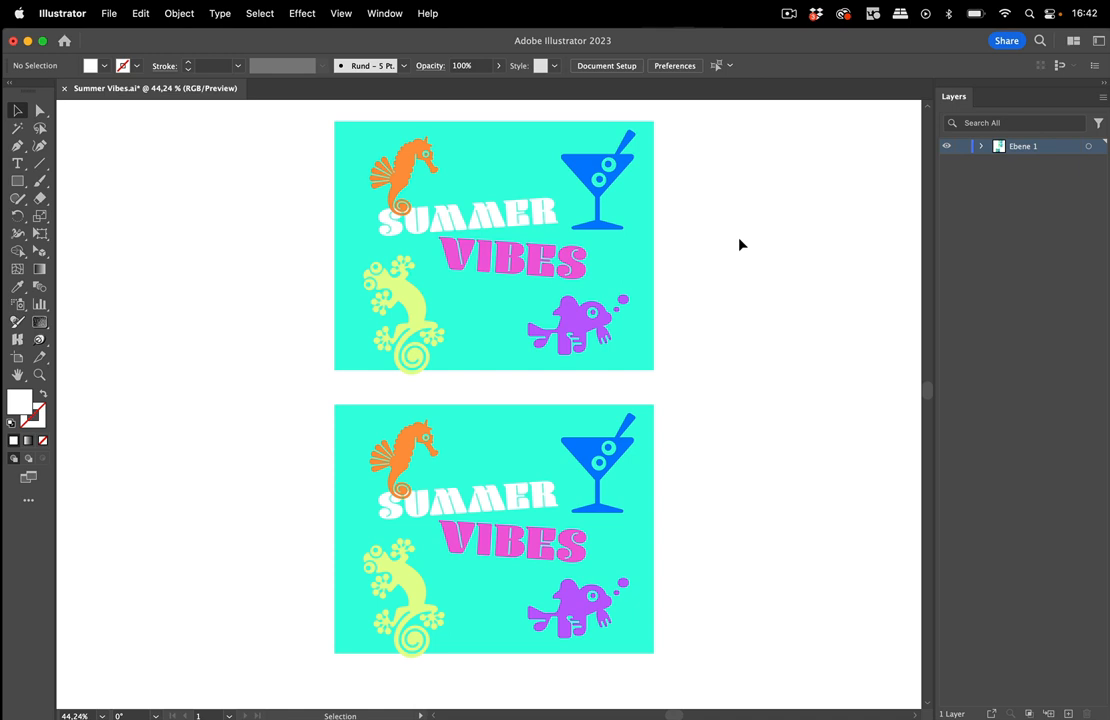
pyautogui.moveTo(478, 148)
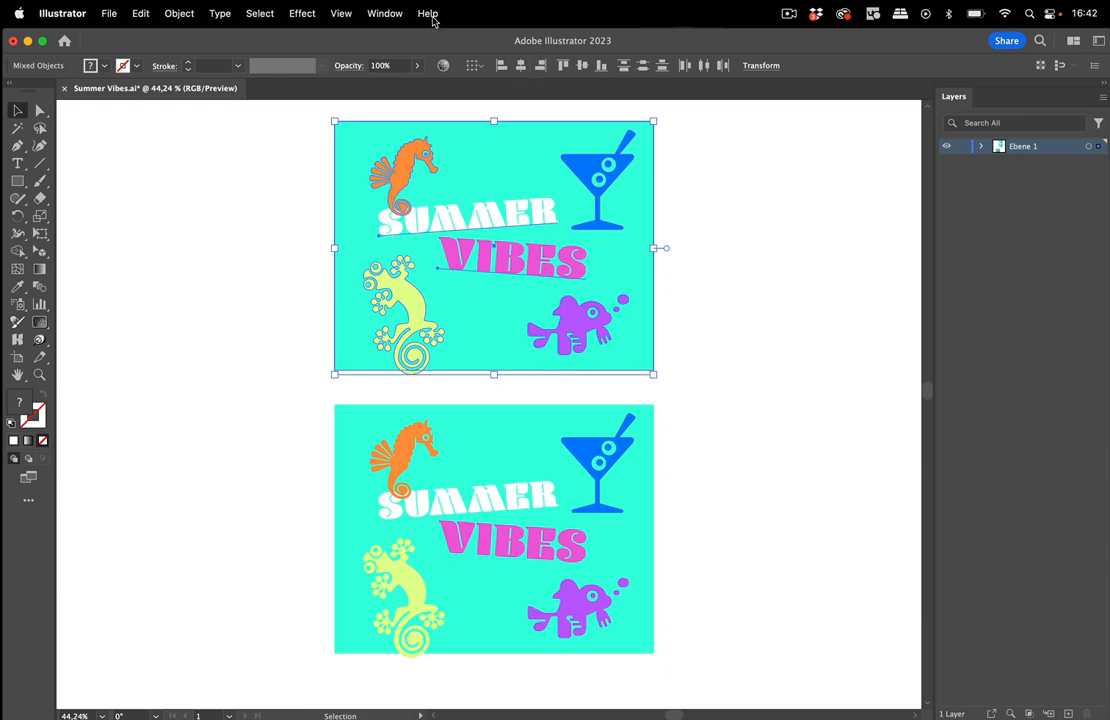
# Step: Show the 3D and Materials panel and apply Inflate to the upper artwork per object
pyautogui.click(384, 12)
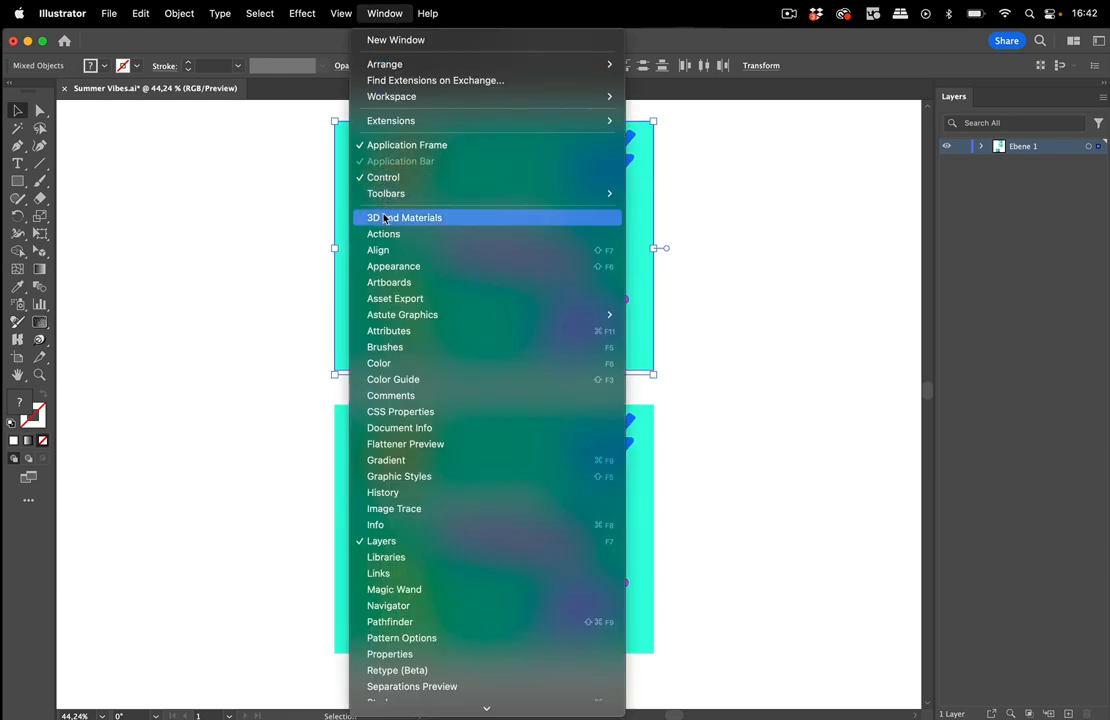
pyautogui.click(404, 216)
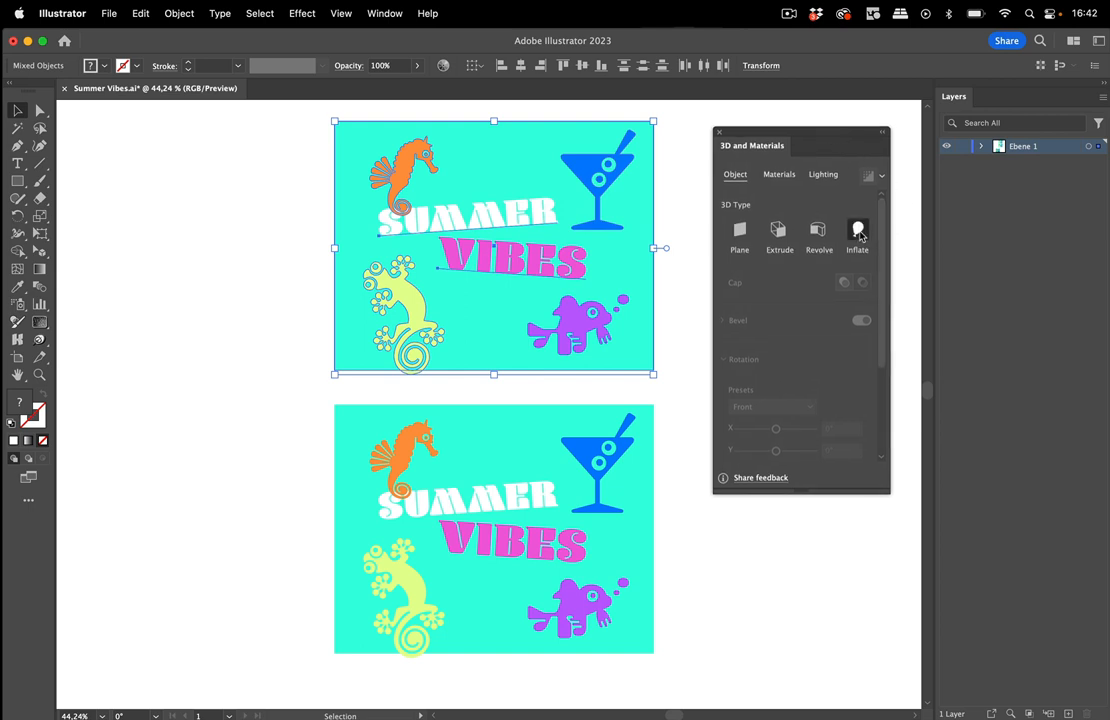
pyautogui.click(856, 232)
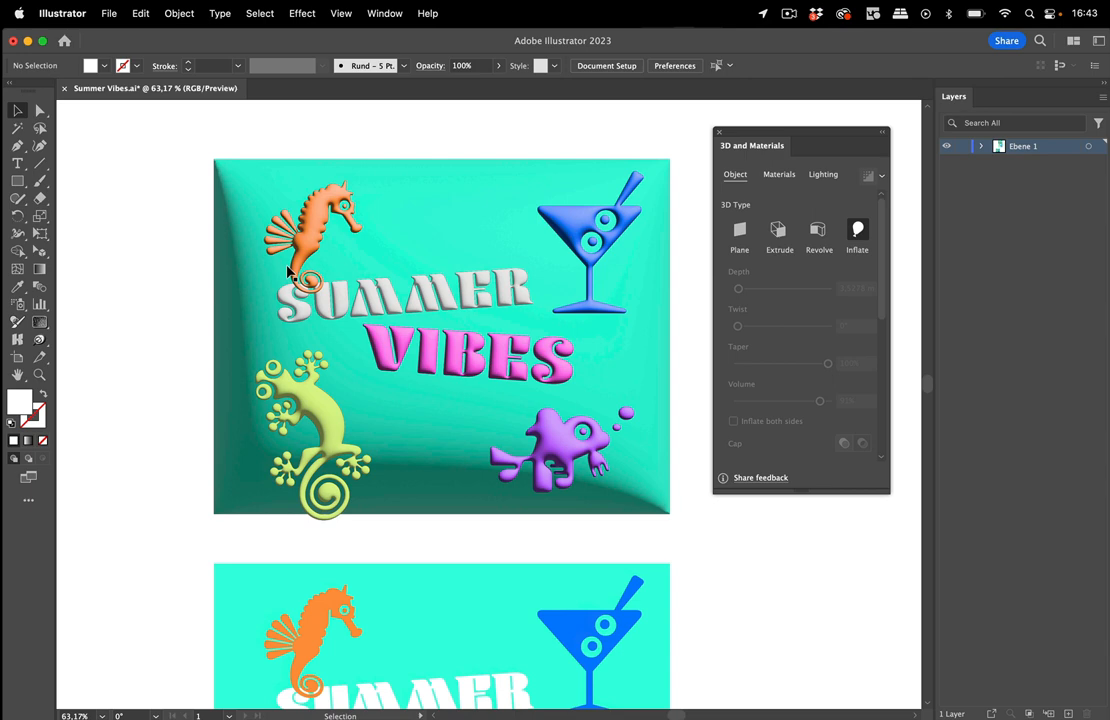
# Step: Group all pieces of the lower, still-flat Summer Vibes copy into one object
pyautogui.scroll(-3)
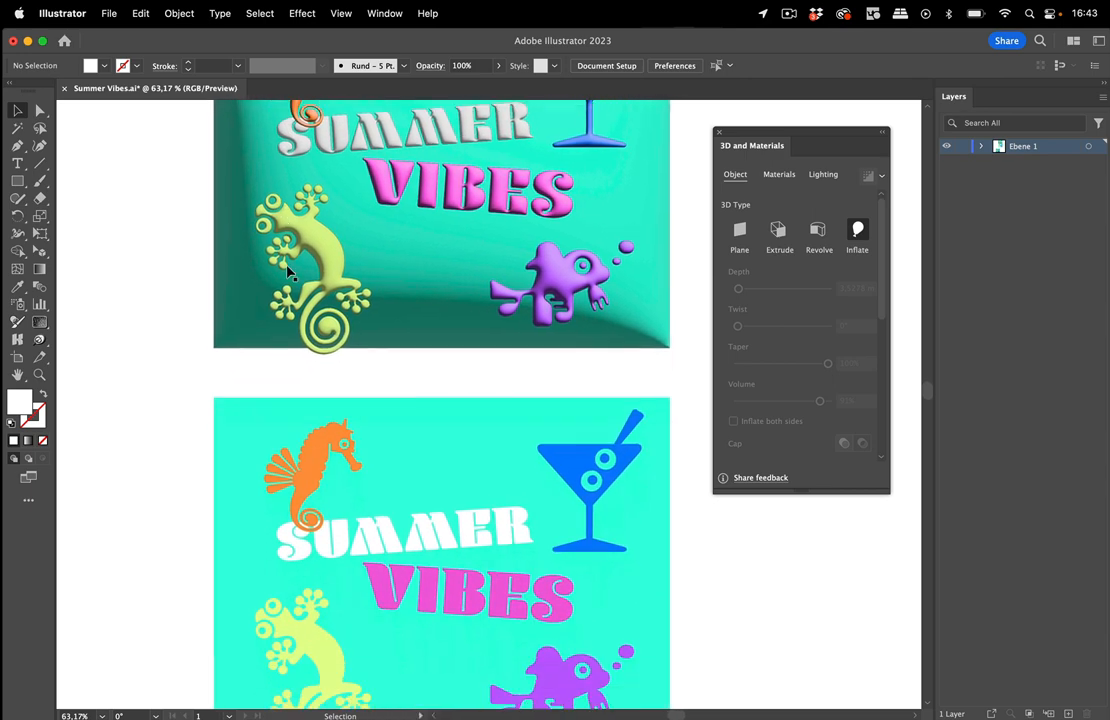
pyautogui.scroll(-3)
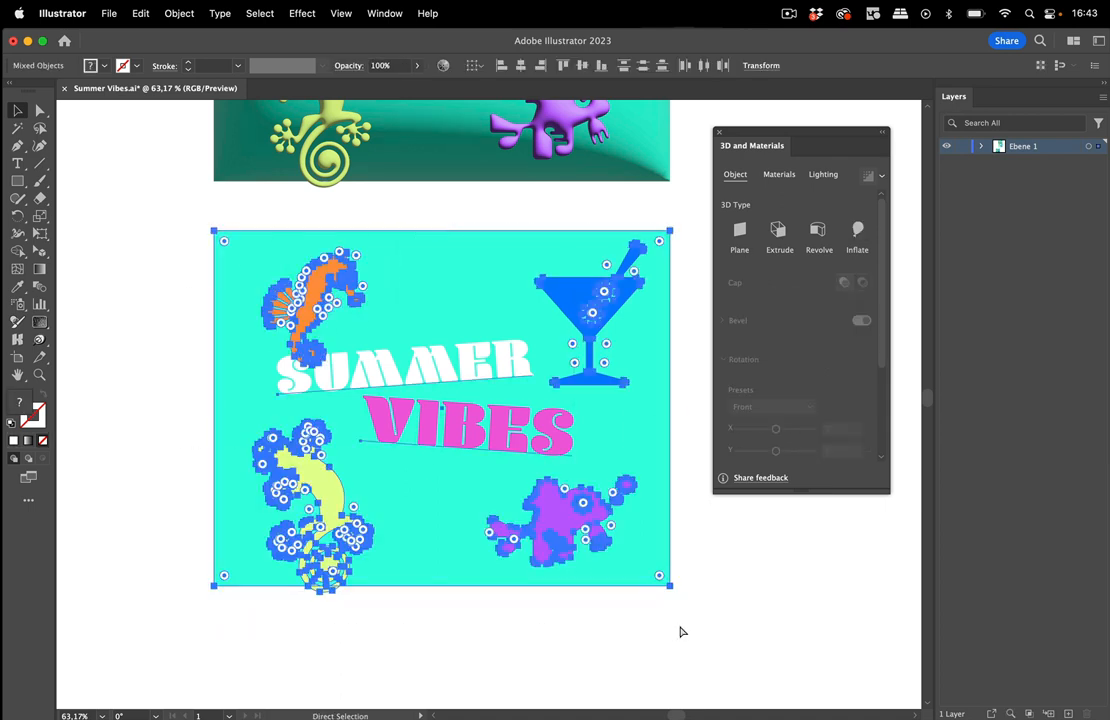
pyautogui.click(16, 110)
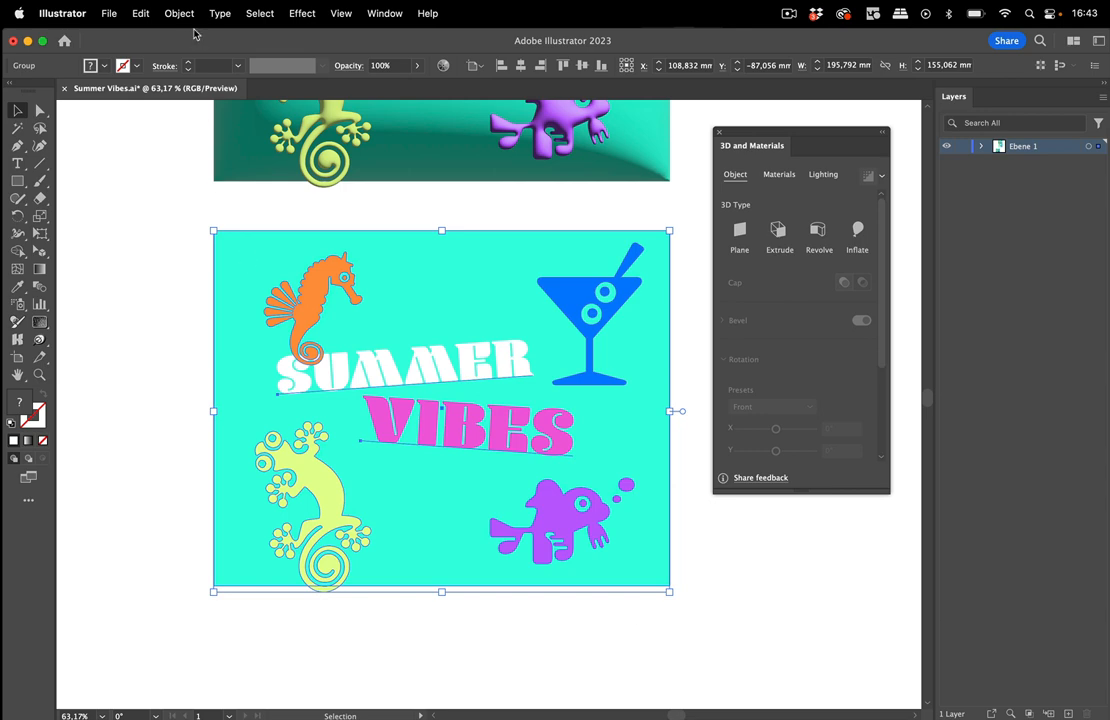
pyautogui.click(180, 12)
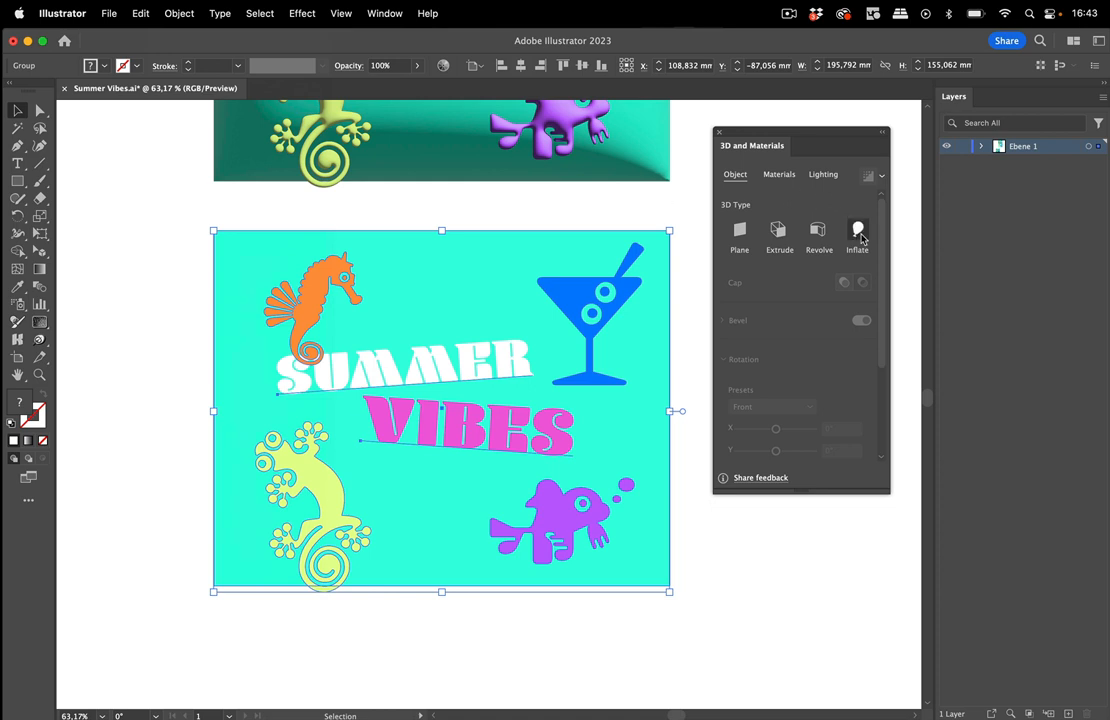
# Step: Apply one shared Inflate 3D effect to the whole grouped lower artwork
pyautogui.click(856, 236)
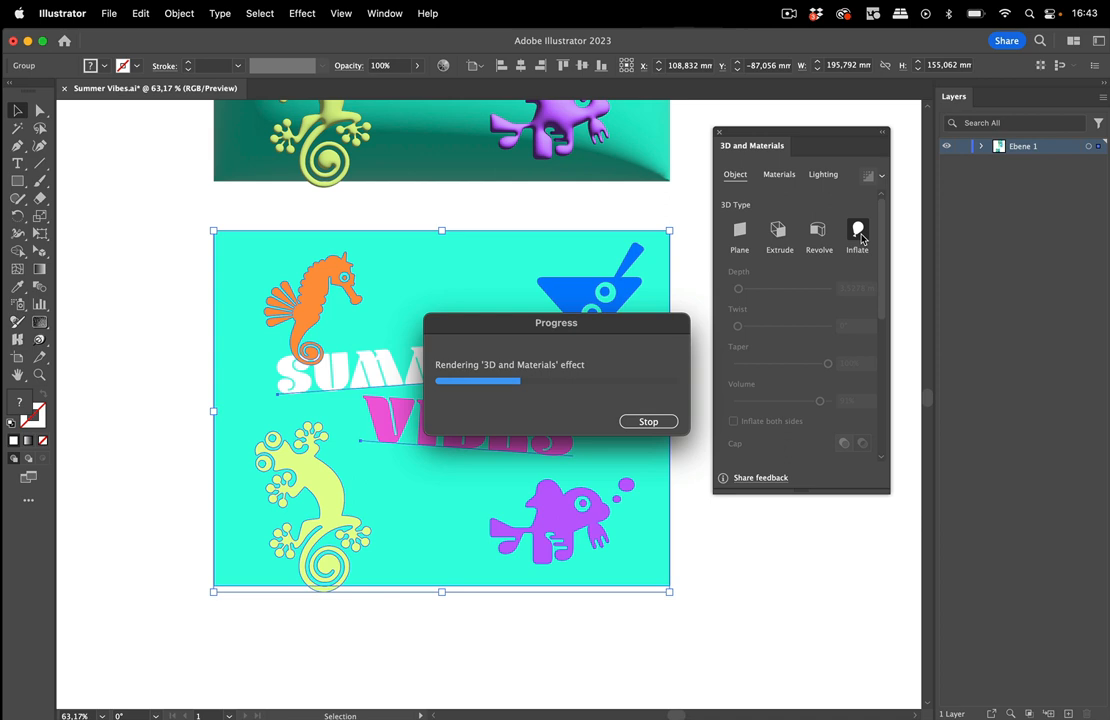
pyautogui.moveTo(856, 232)
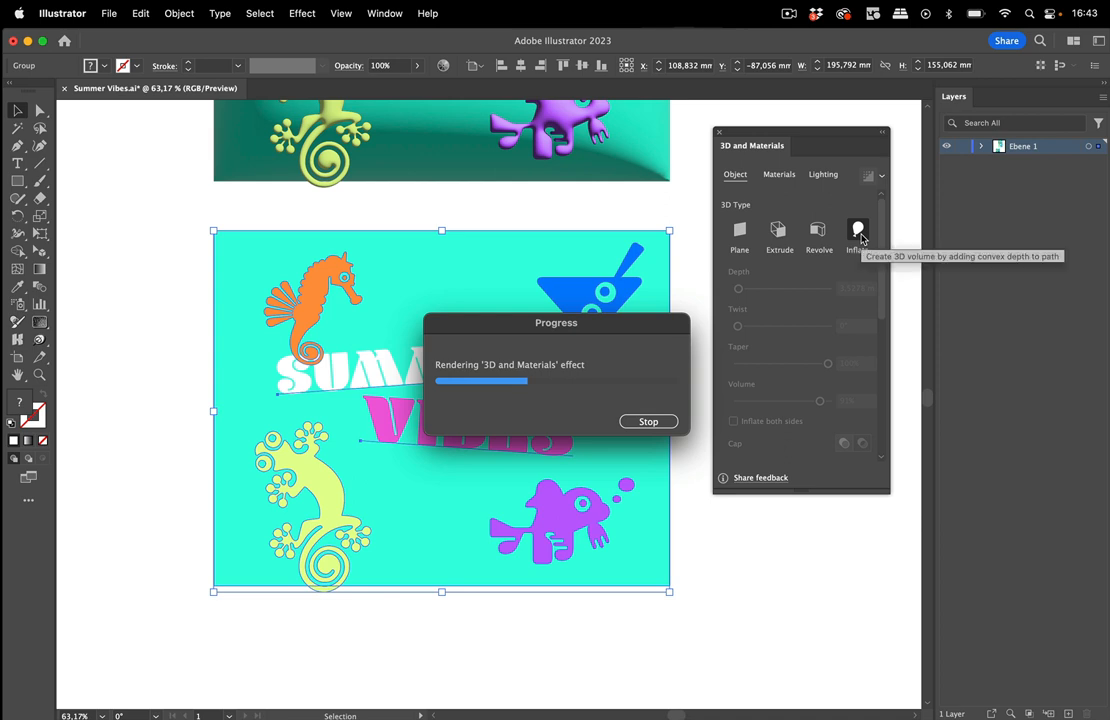
pyautogui.click(856, 232)
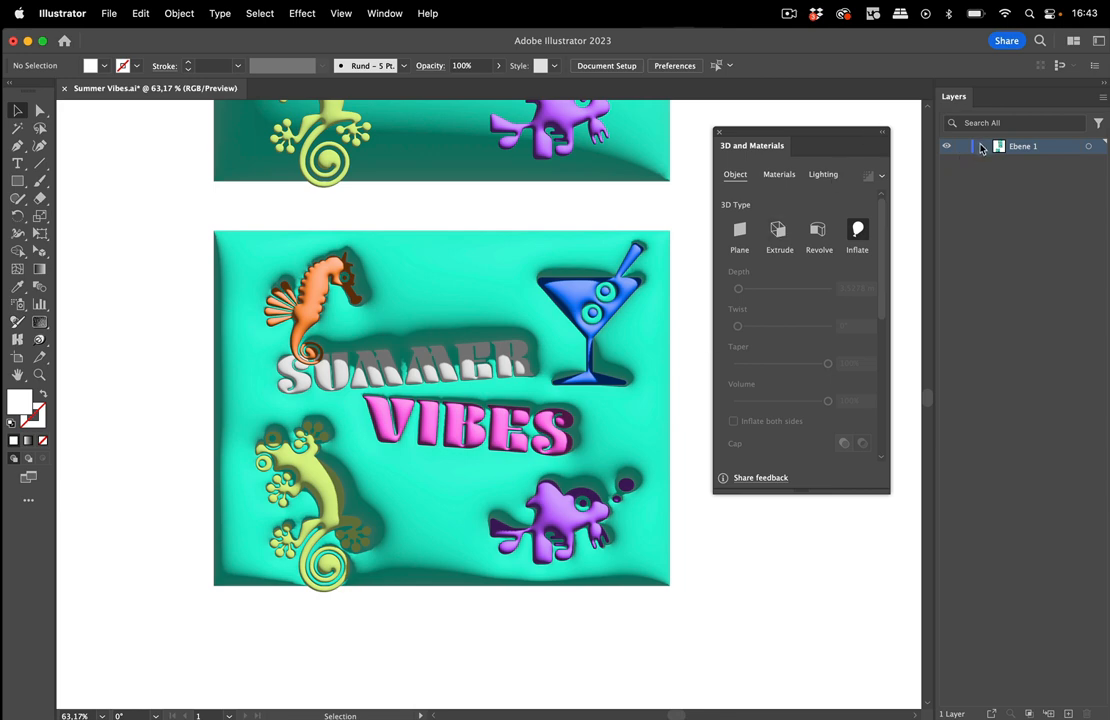
# Step: Select the upper artwork to inspect its paths, texts and rectangle in Ebene 1
pyautogui.click(982, 146)
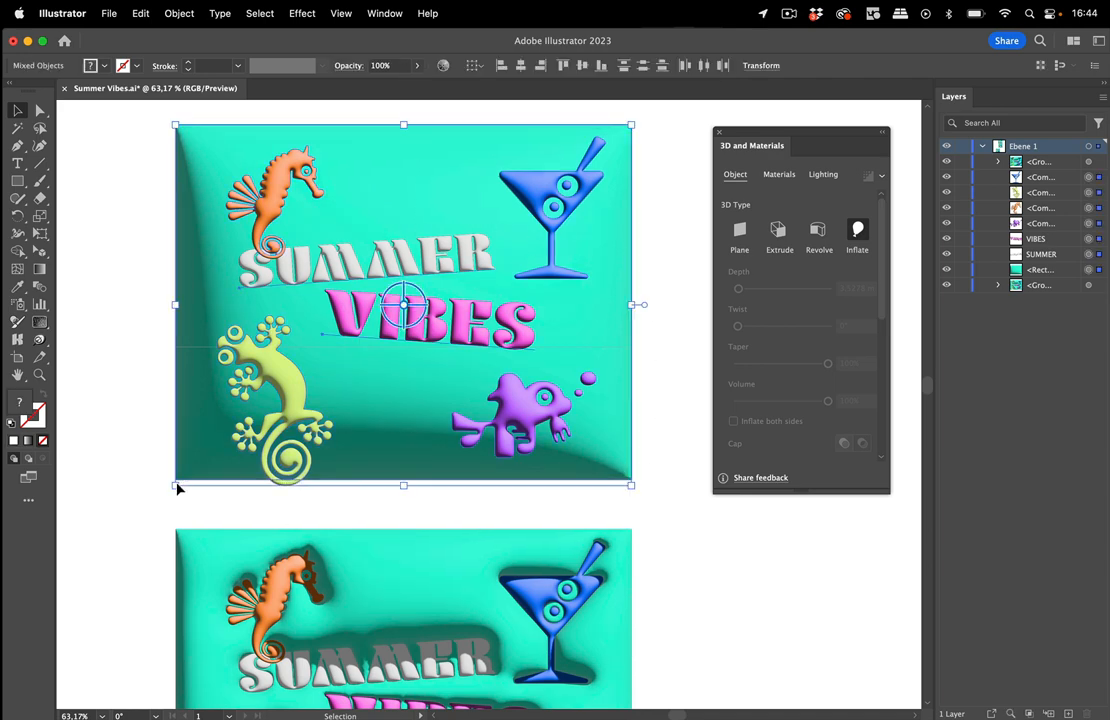
pyautogui.moveTo(1066, 244)
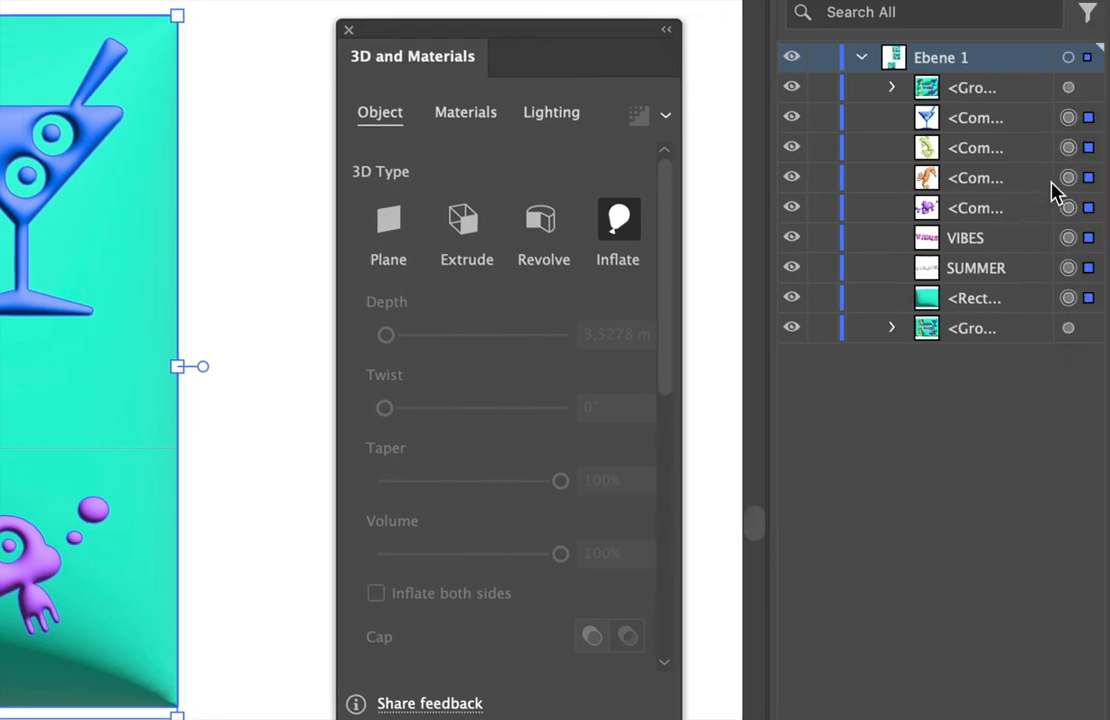
pyautogui.moveTo(1068, 238)
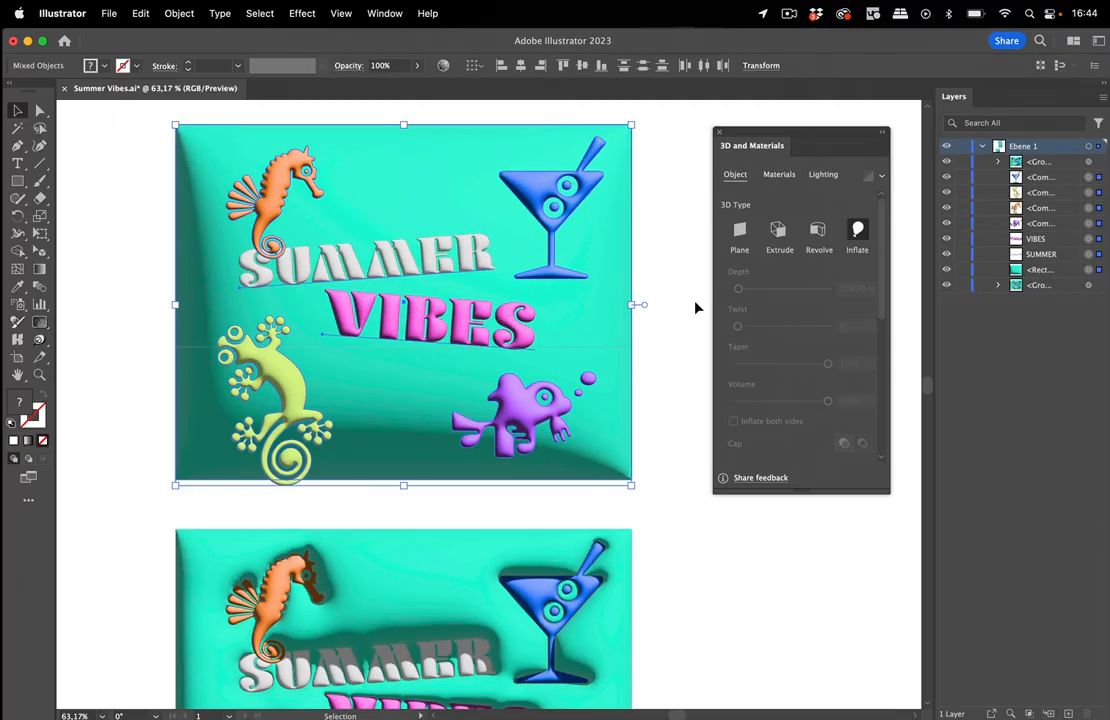
# Step: Expand the lower <Group> in the Layers panel to list its nested pieces
pyautogui.scroll(-3)
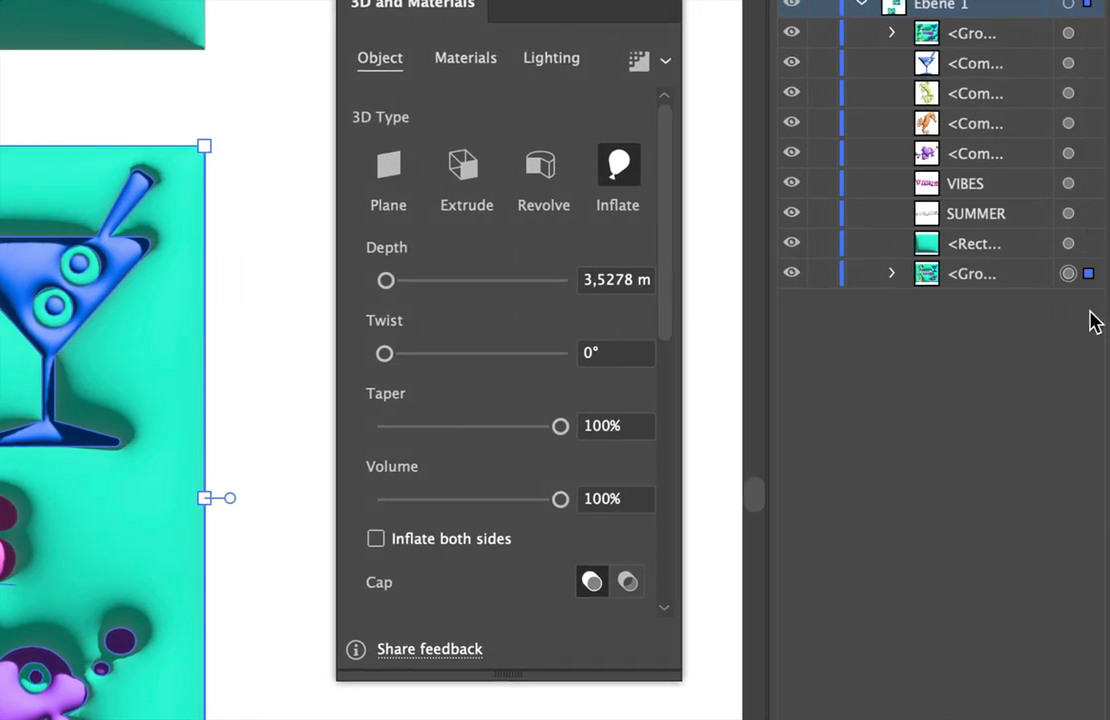
pyautogui.click(892, 272)
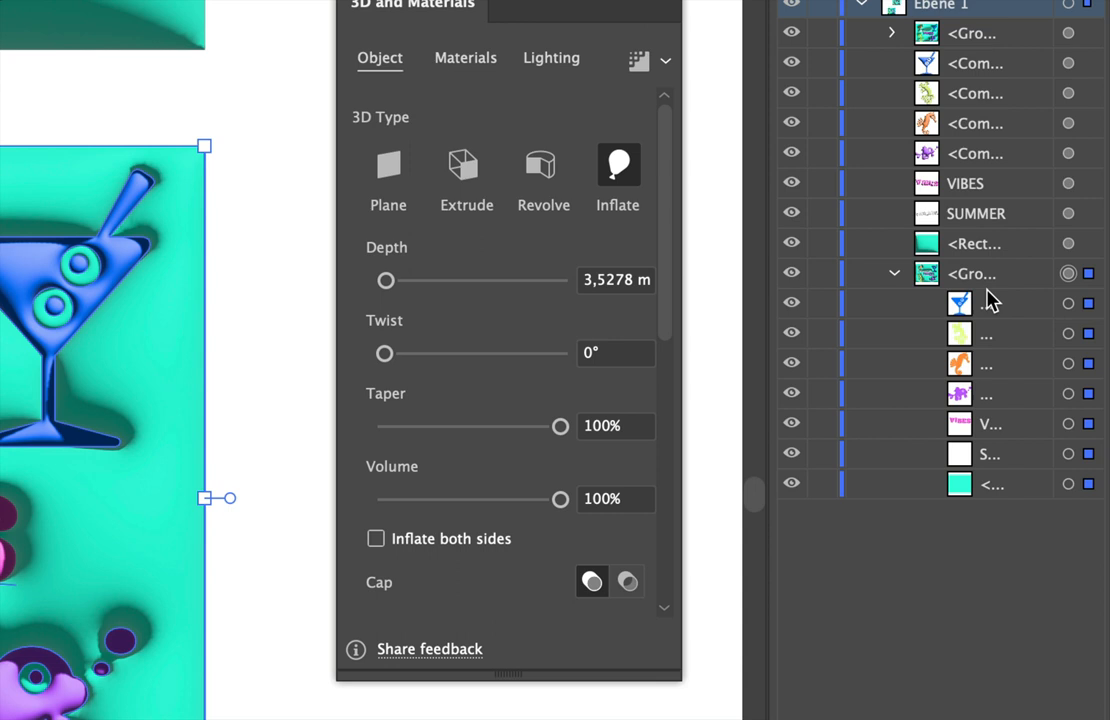
pyautogui.moveTo(978, 296)
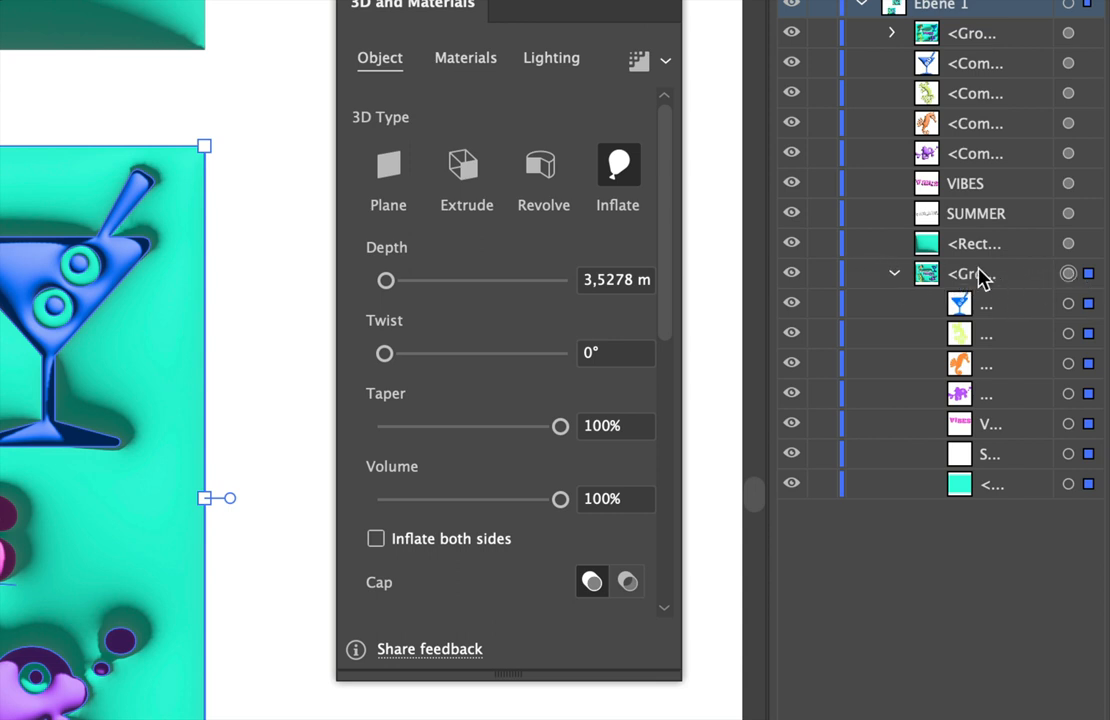
pyautogui.moveTo(1044, 288)
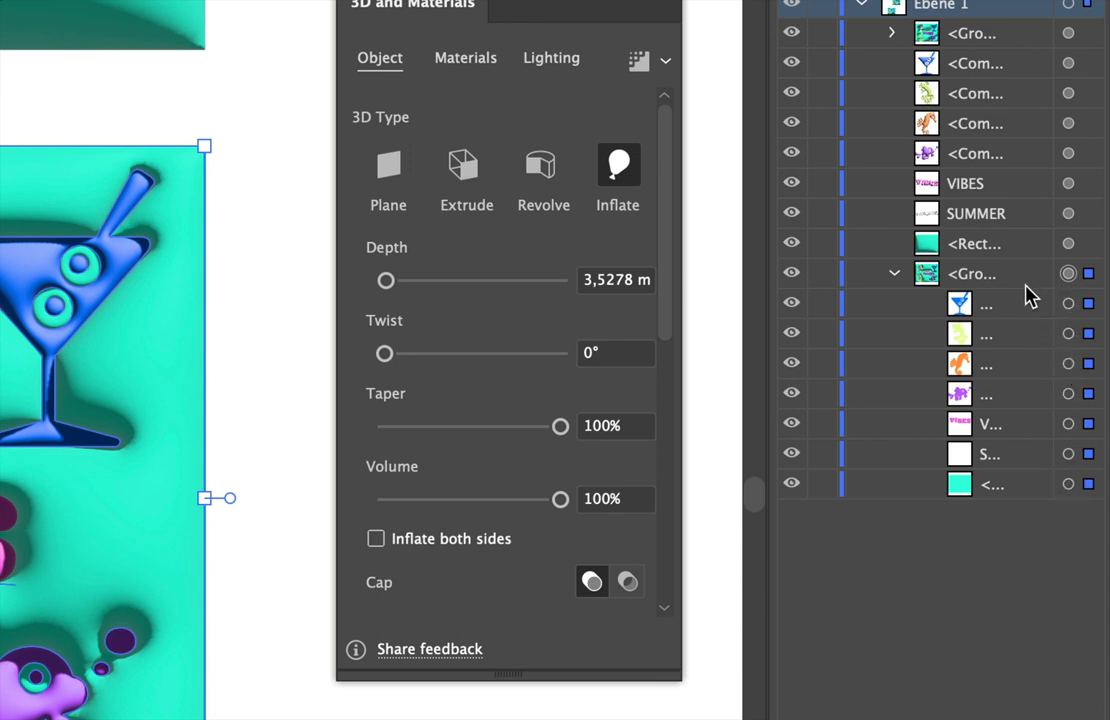
pyautogui.moveTo(422, 418)
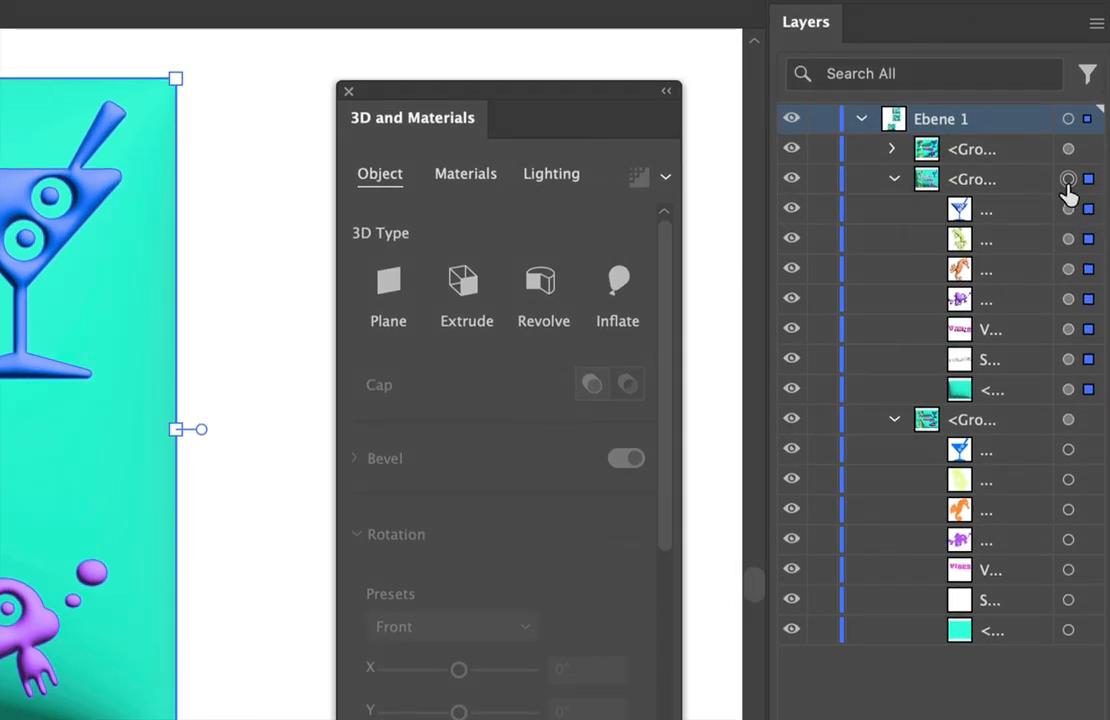
pyautogui.moveTo(1068, 180)
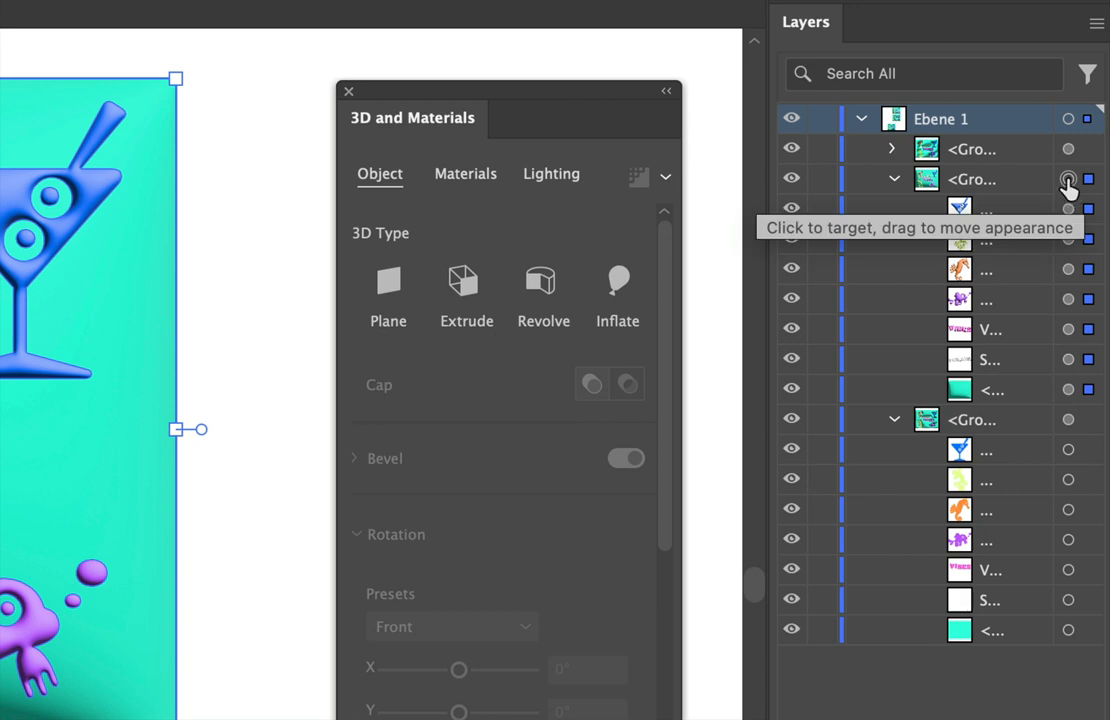
pyautogui.moveTo(1068, 192)
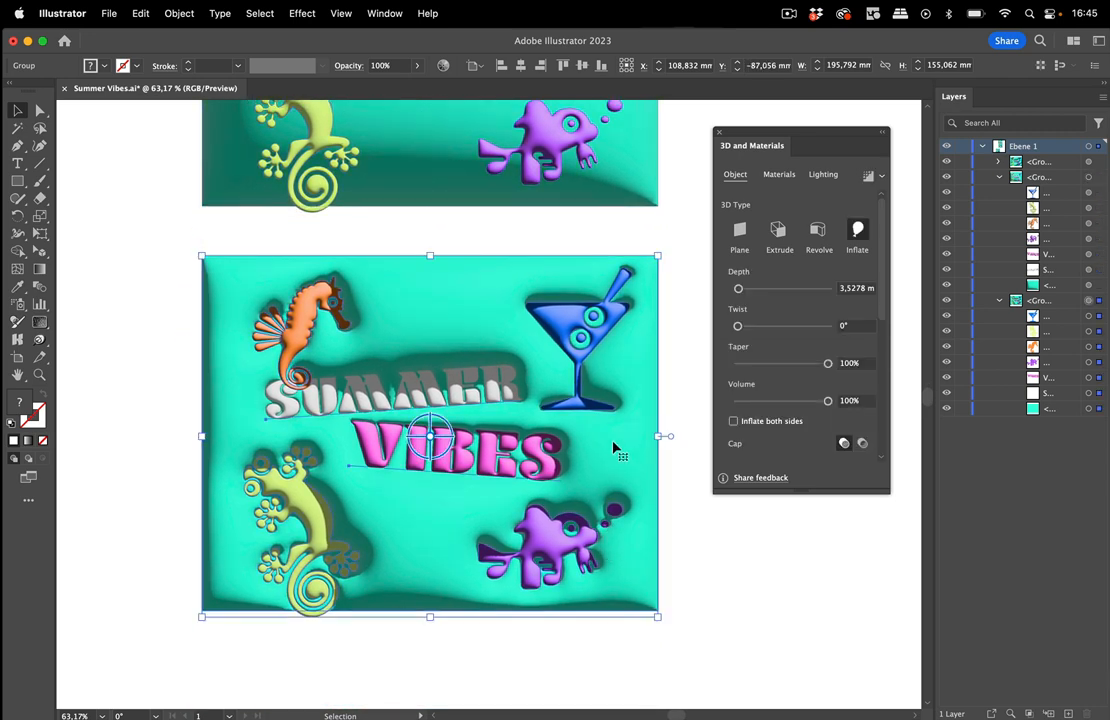
pyautogui.moveTo(840, 194)
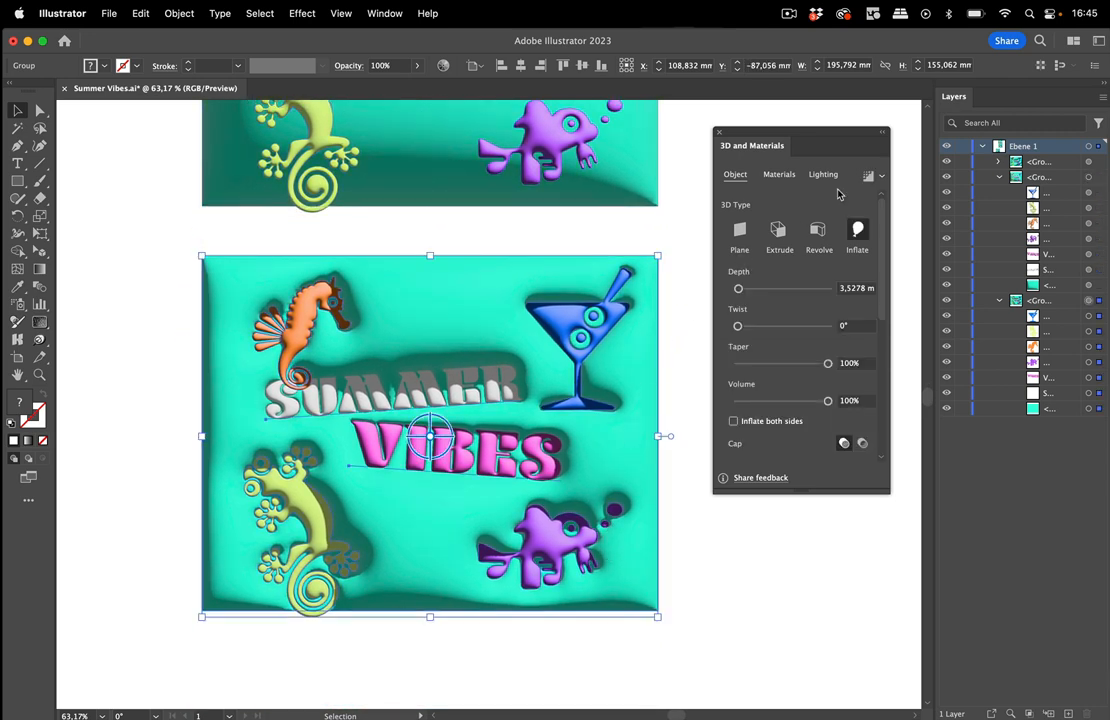
# Step: Set the shared material's Roughness to 0 under Materials > Properties
pyautogui.click(780, 172)
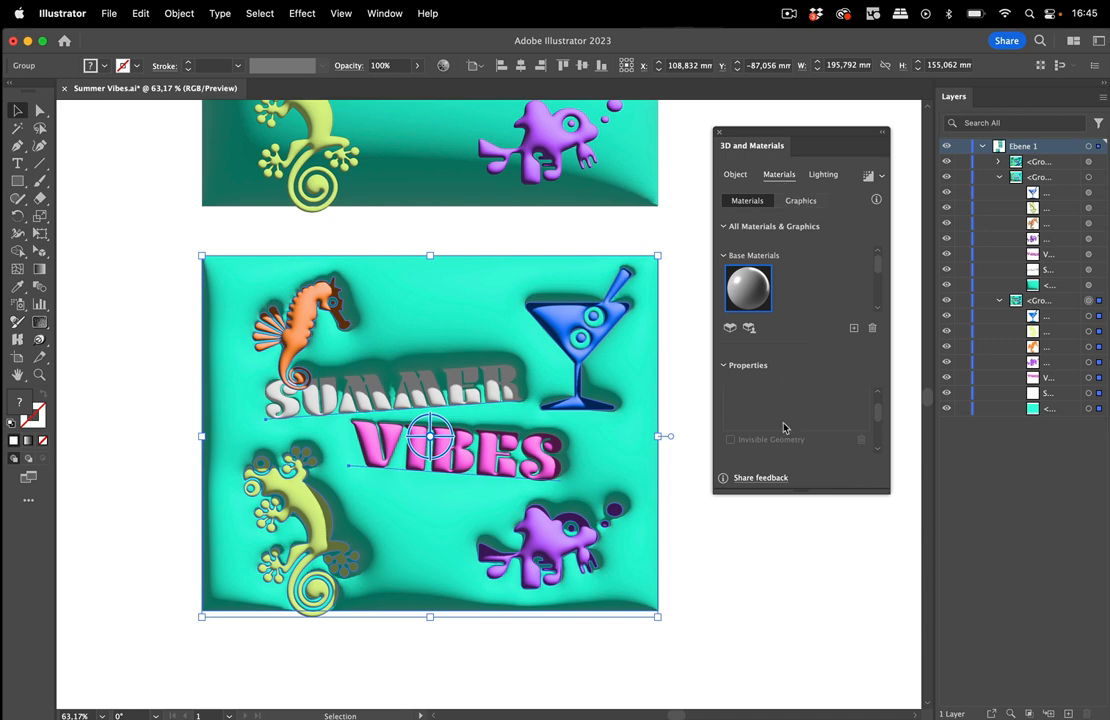
pyautogui.click(748, 288)
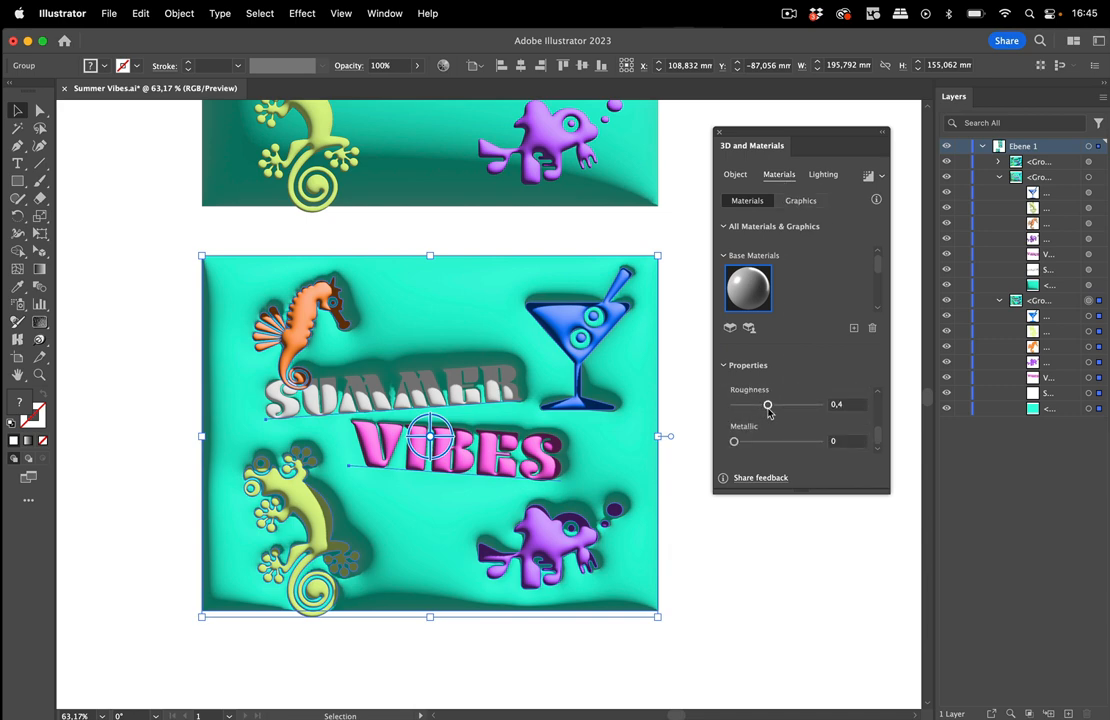
pyautogui.moveTo(768, 404); pyautogui.dragTo(736, 404)
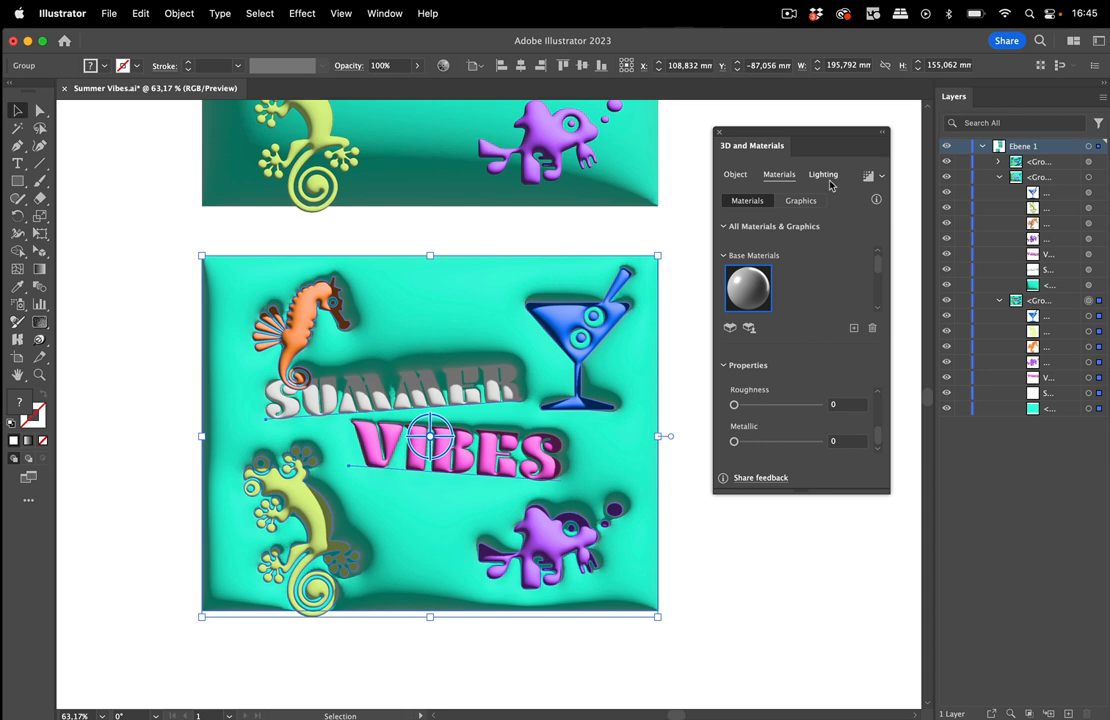
# Step: Reposition the single light on the Lighting sphere preview toward the left
pyautogui.click(824, 174)
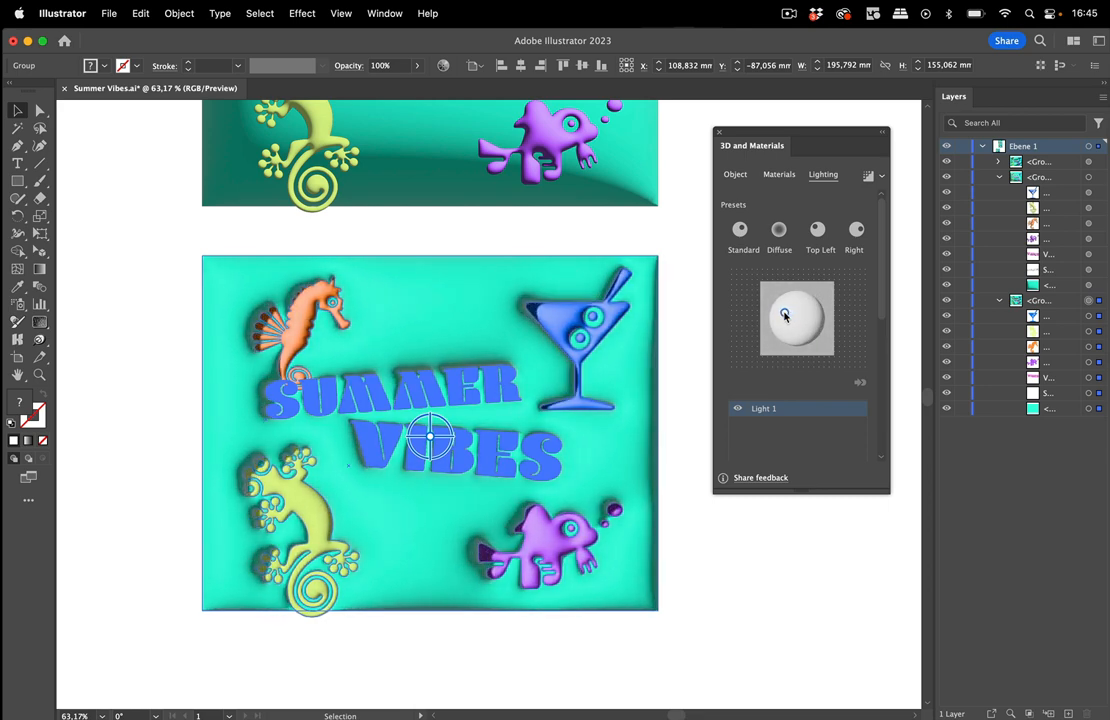
pyautogui.moveTo(786, 316); pyautogui.dragTo(792, 318)
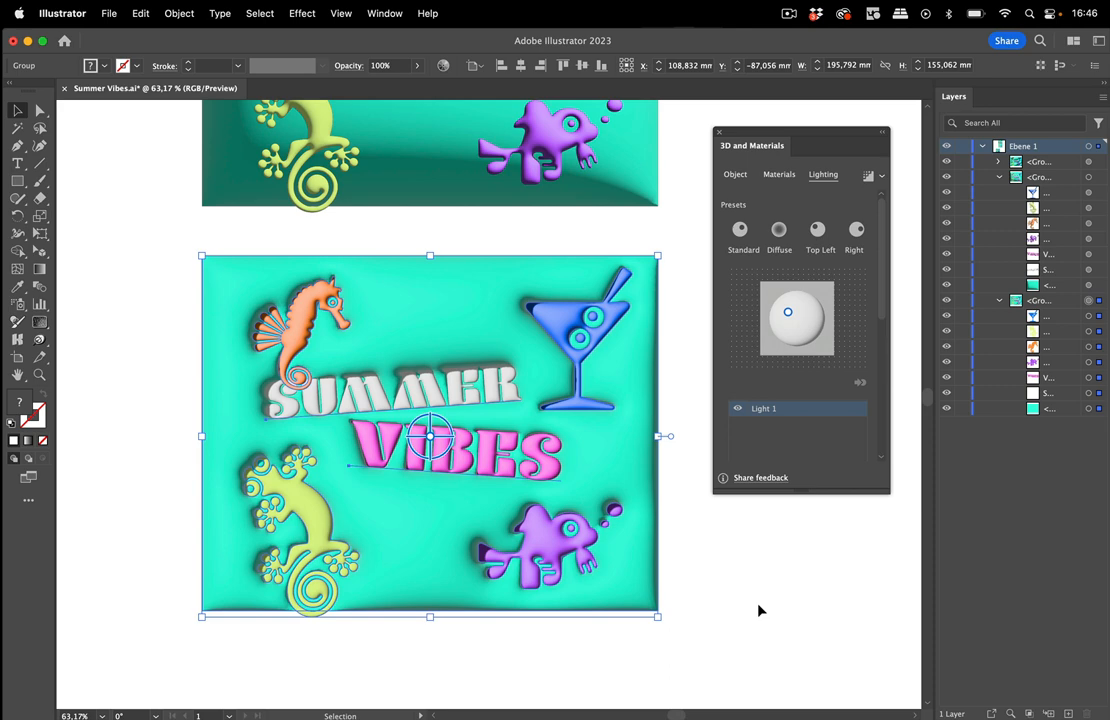
pyautogui.moveTo(942, 280)
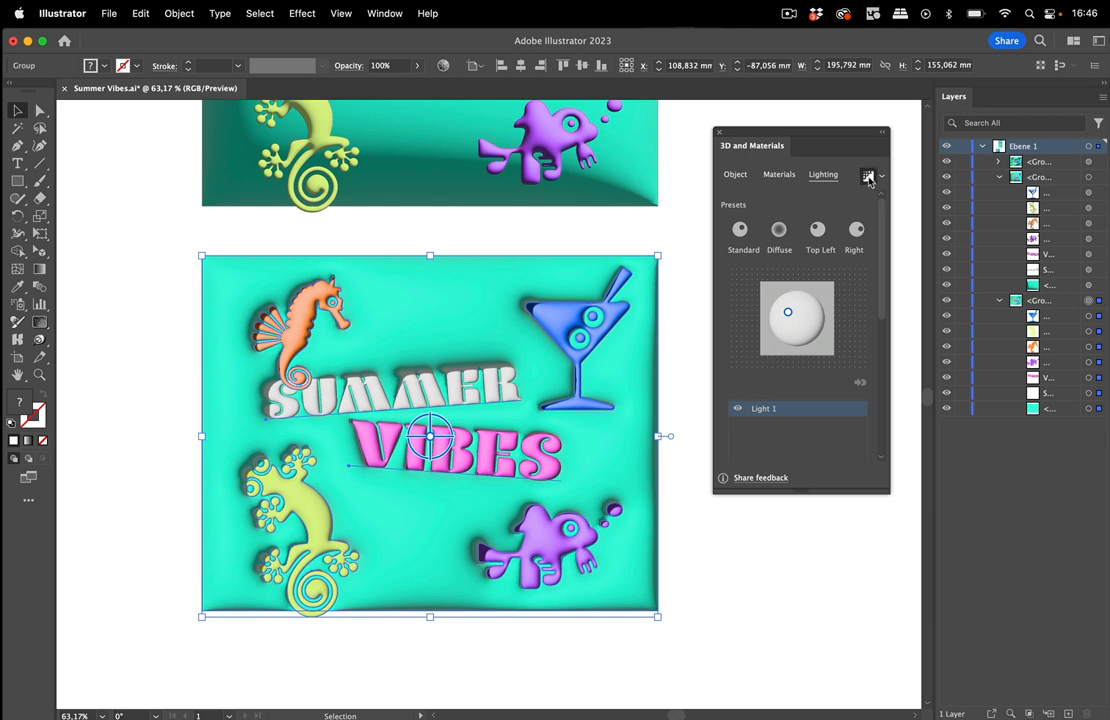
# Step: Render the lower inflated artwork with ray tracing for glossy highlights
pyautogui.click(868, 176)
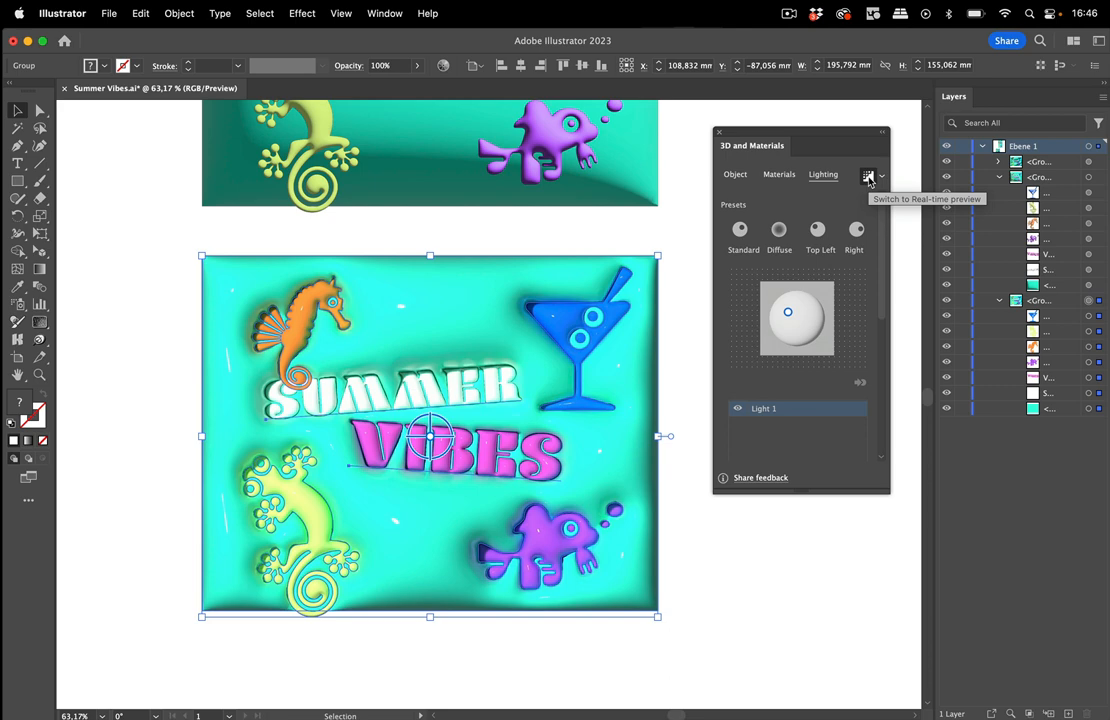
pyautogui.moveTo(764, 12)
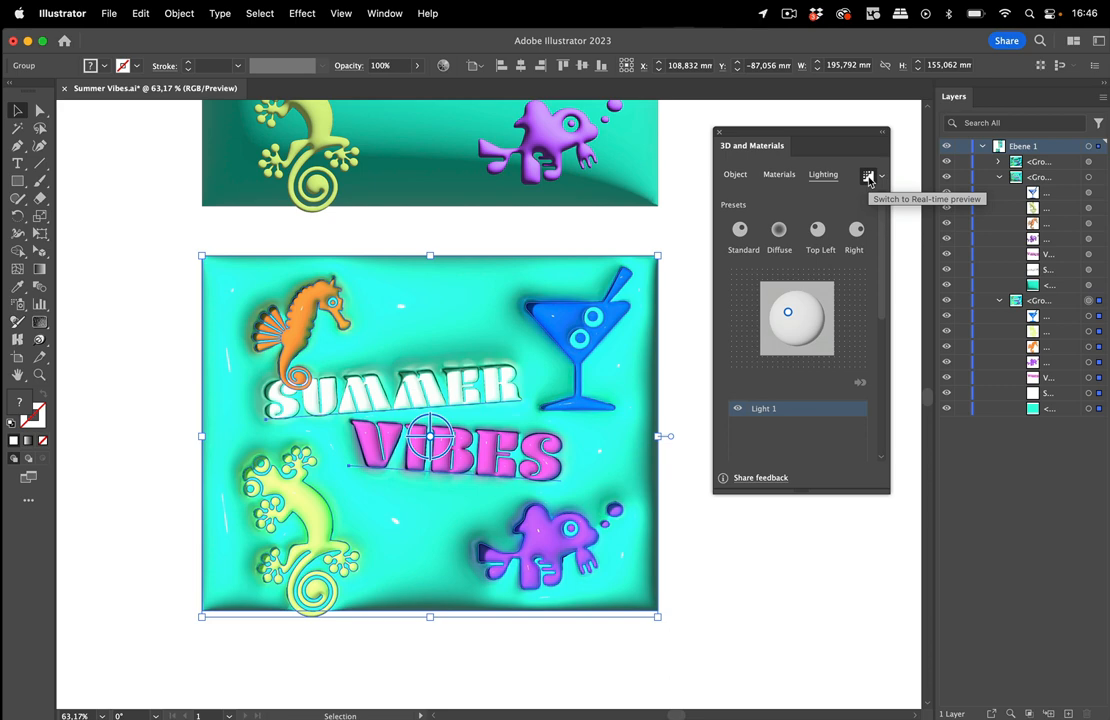